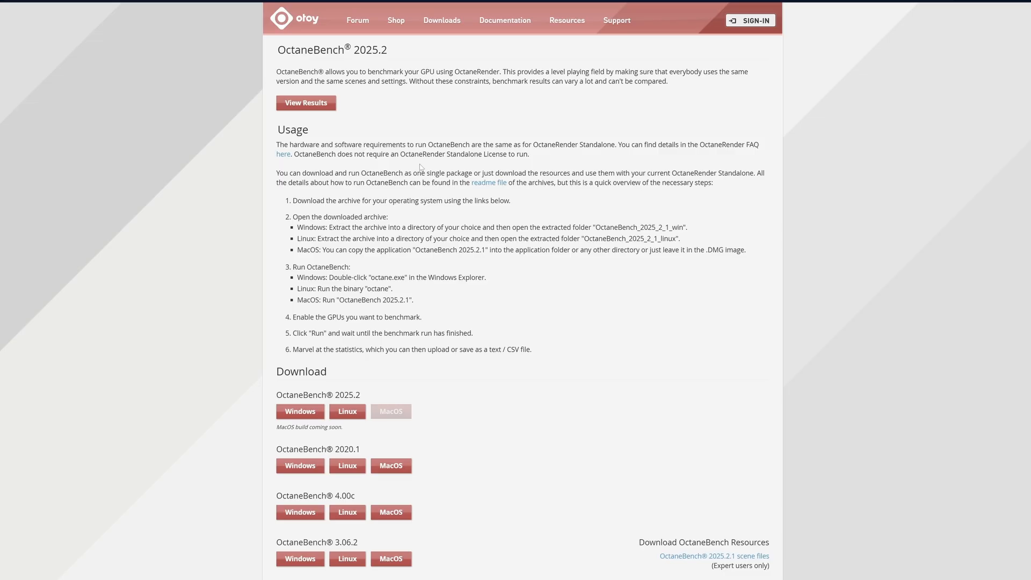
# - Accept the license and download the Windows OctaneBench 2025.2 package
pyautogui.click(299, 411)
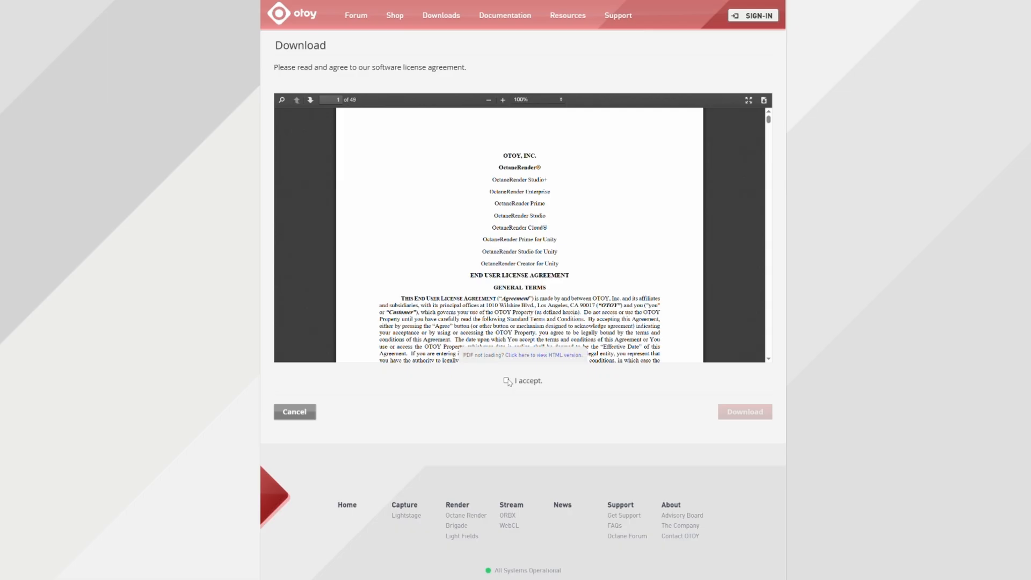
pyautogui.click(507, 380)
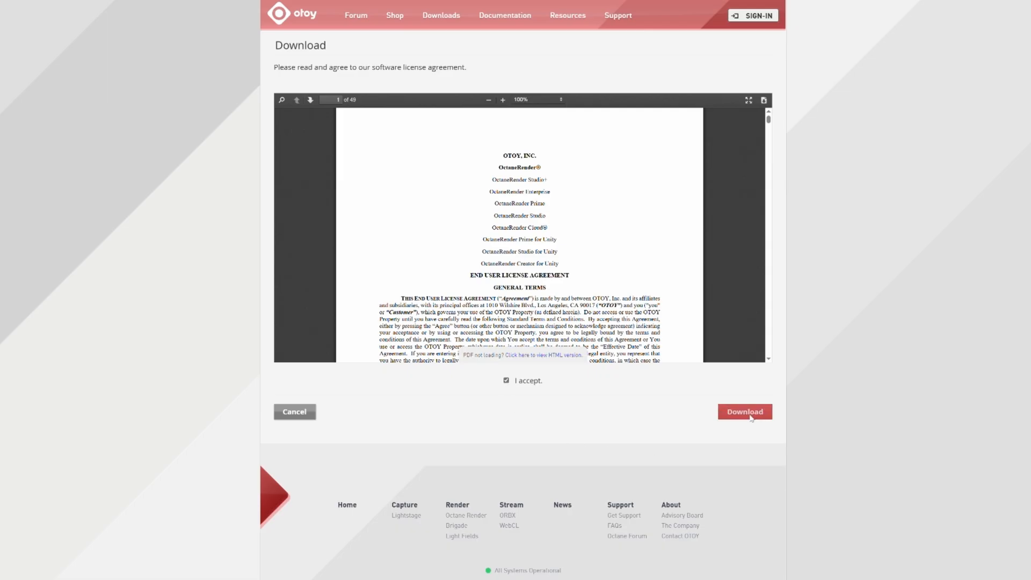
pyautogui.click(744, 411)
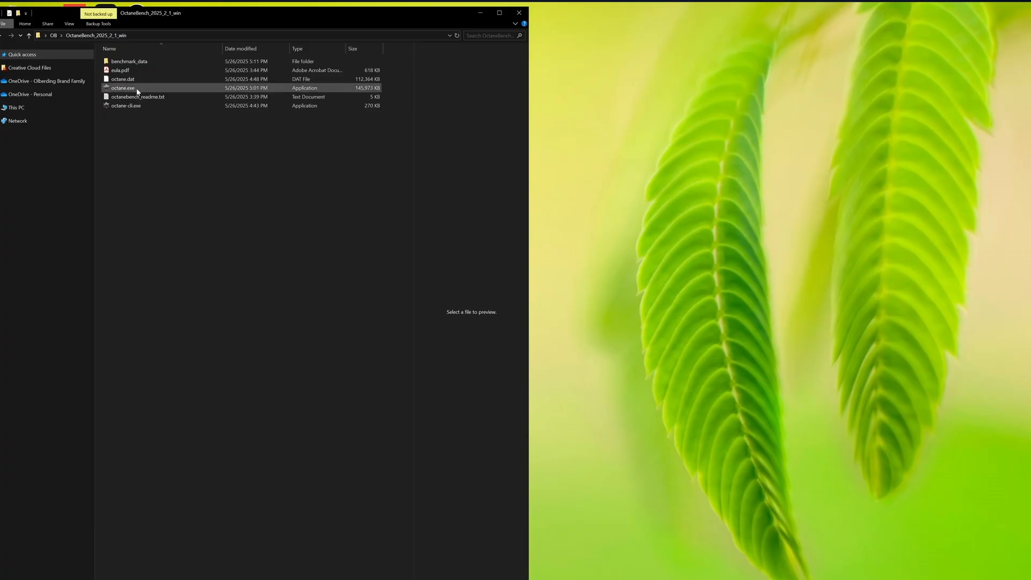
# - Run the OctaneBench benchmark, then advance the job to the cost estimate step
pyautogui.doubleClick(123, 88)
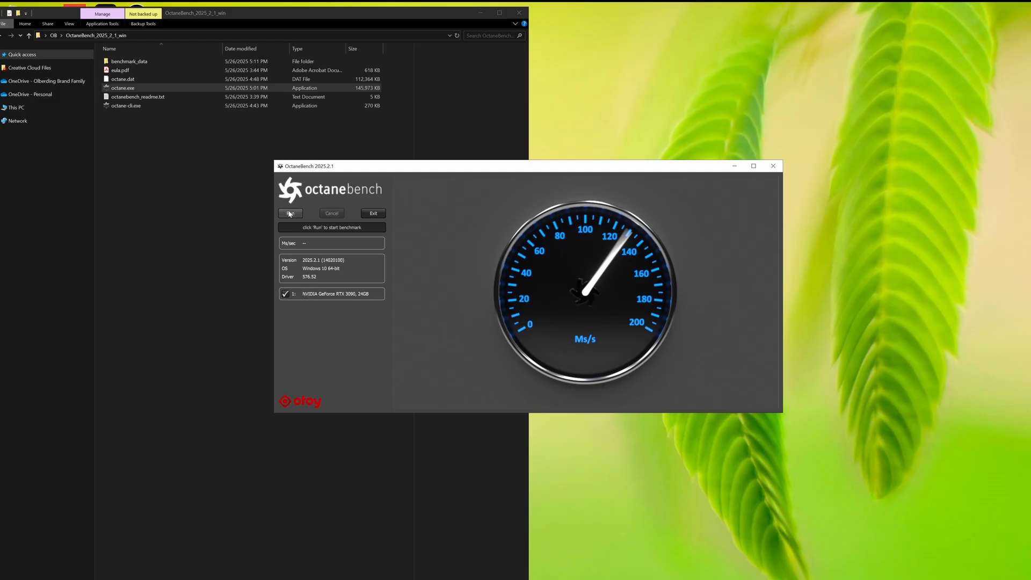
pyautogui.click(290, 213)
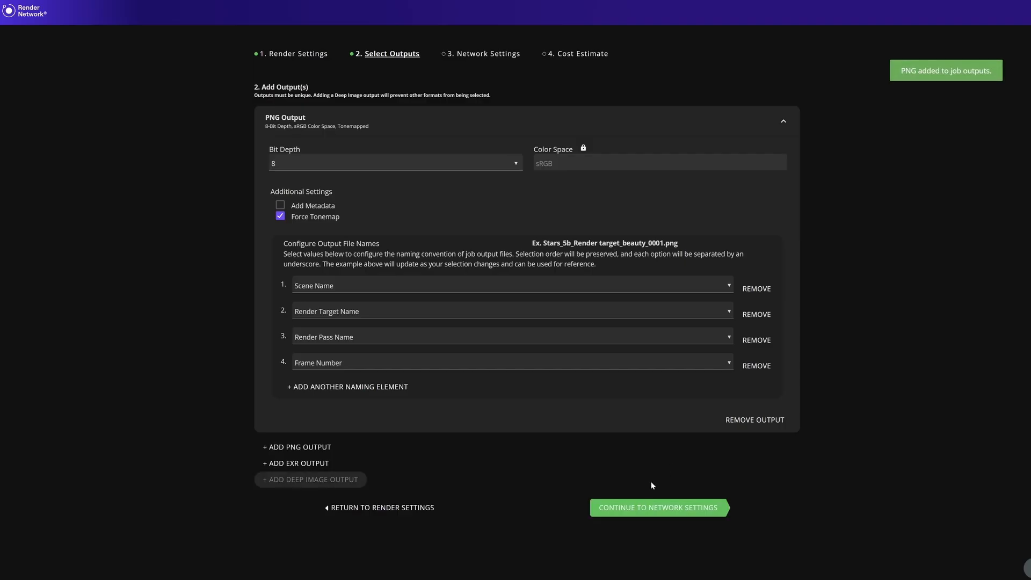
pyautogui.click(657, 507)
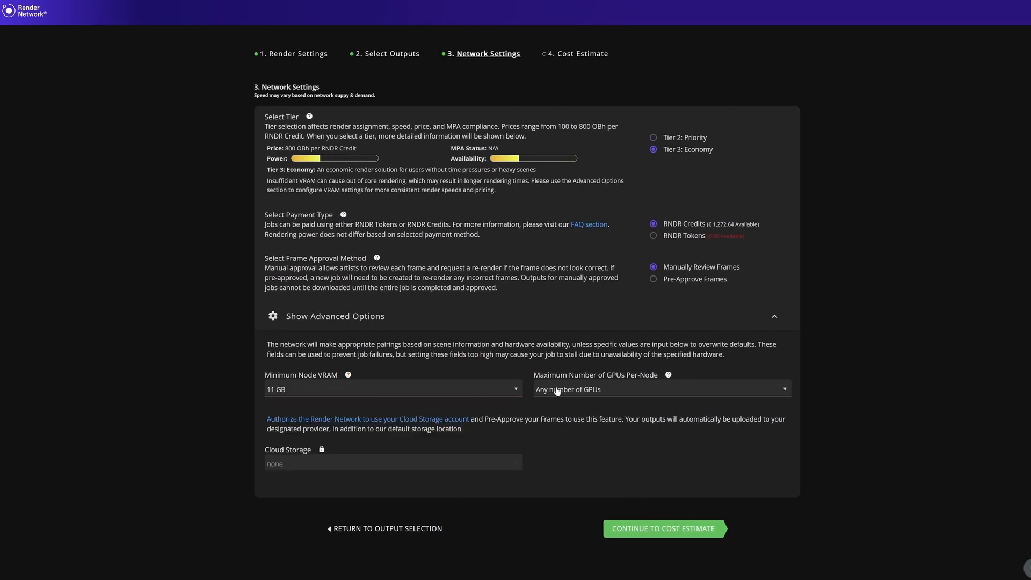
pyautogui.click(663, 528)
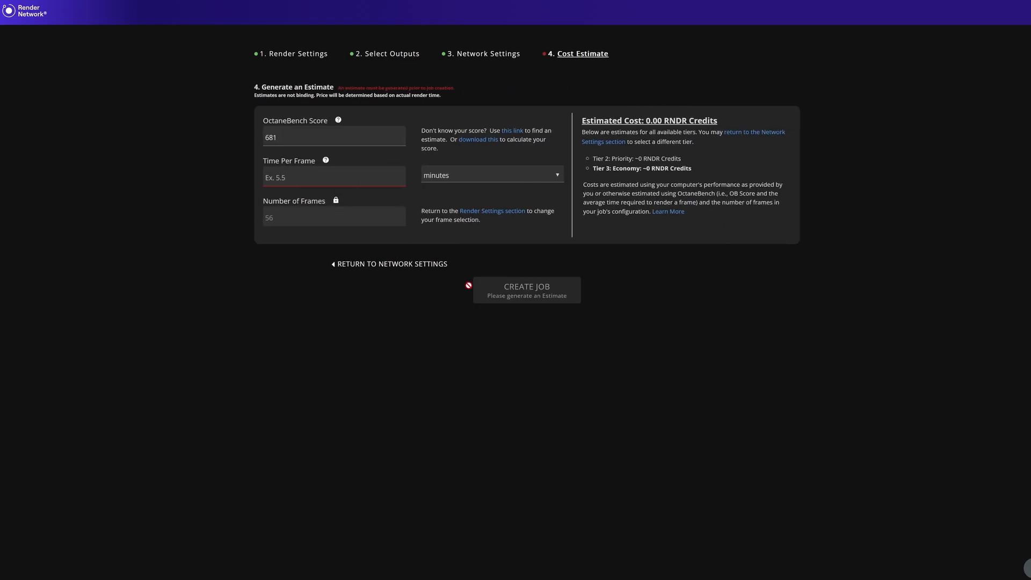
# - Enter 1 minute per frame and an OctaneBench score of 678
pyautogui.write('1')
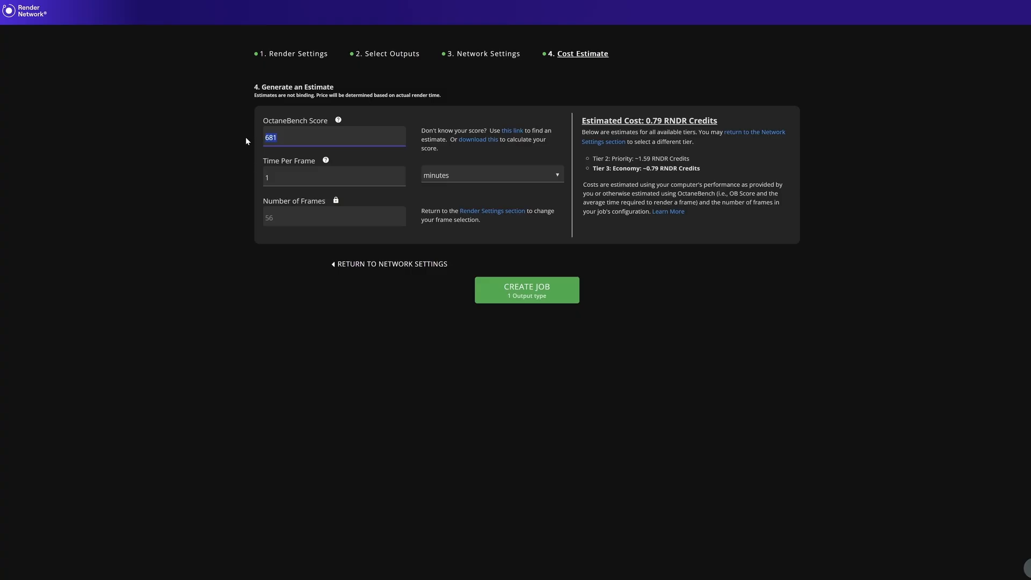
pyautogui.write('678')
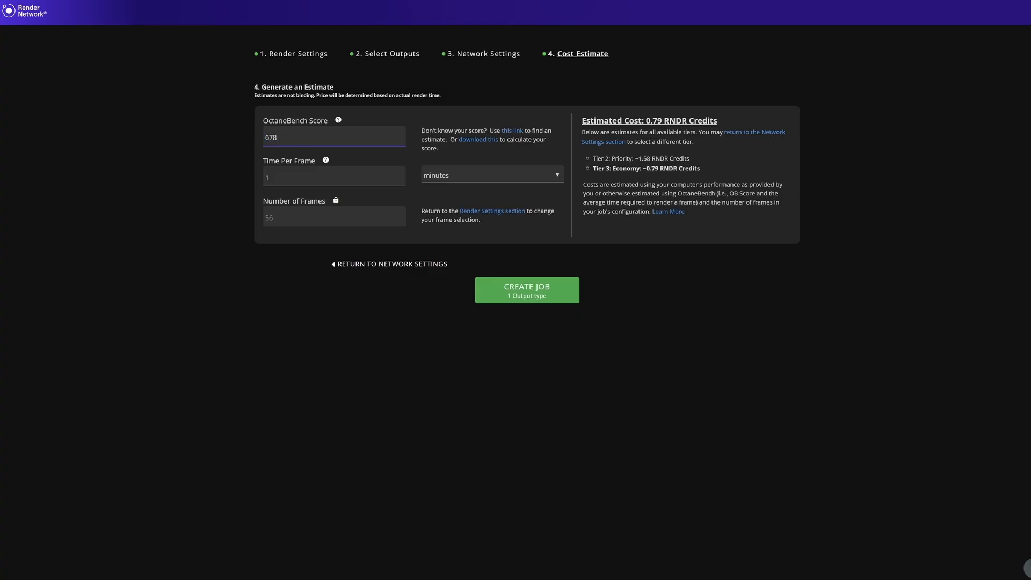
pyautogui.moveTo(477, 140)
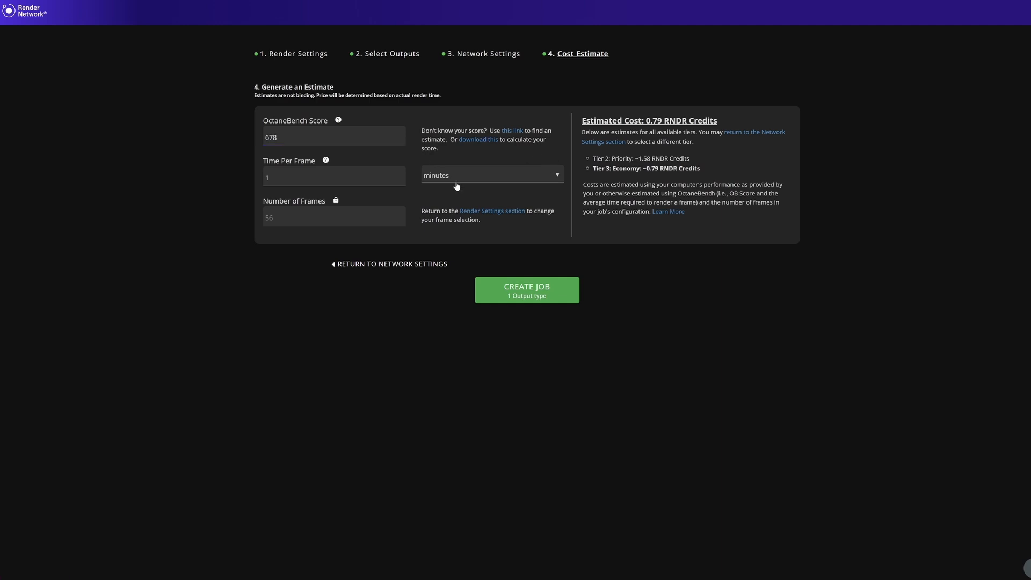
pyautogui.moveTo(513, 130)
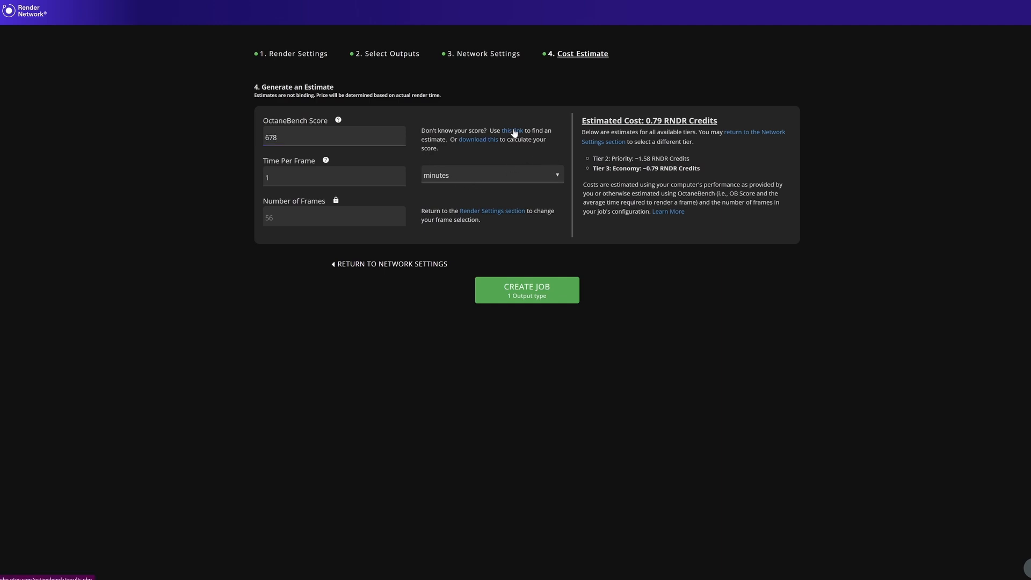
# - Follow the 'Don't know your score?' link to the OctaneBench 2025.2 average scores page
pyautogui.click(511, 130)
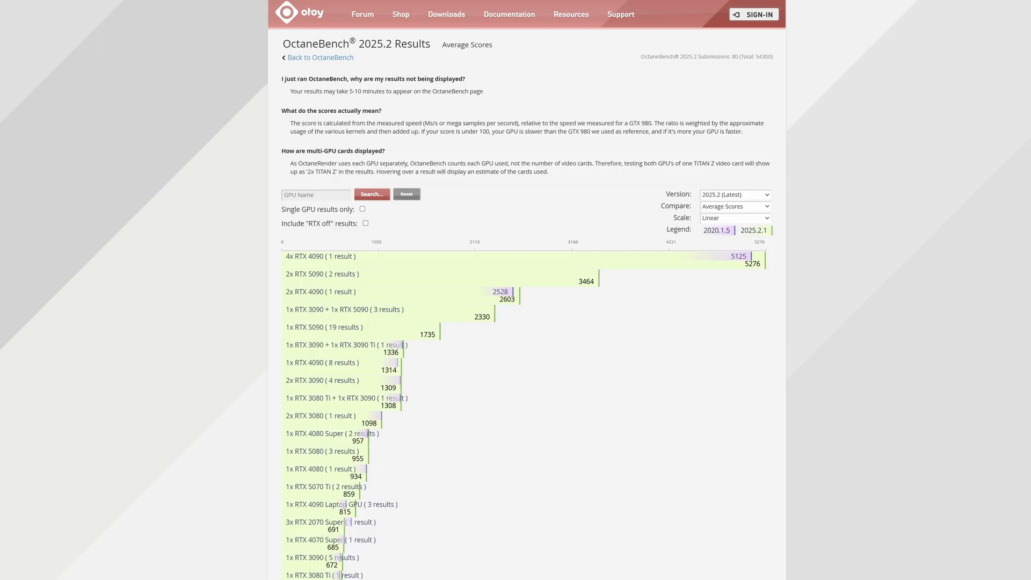
pyautogui.moveTo(753, 383)
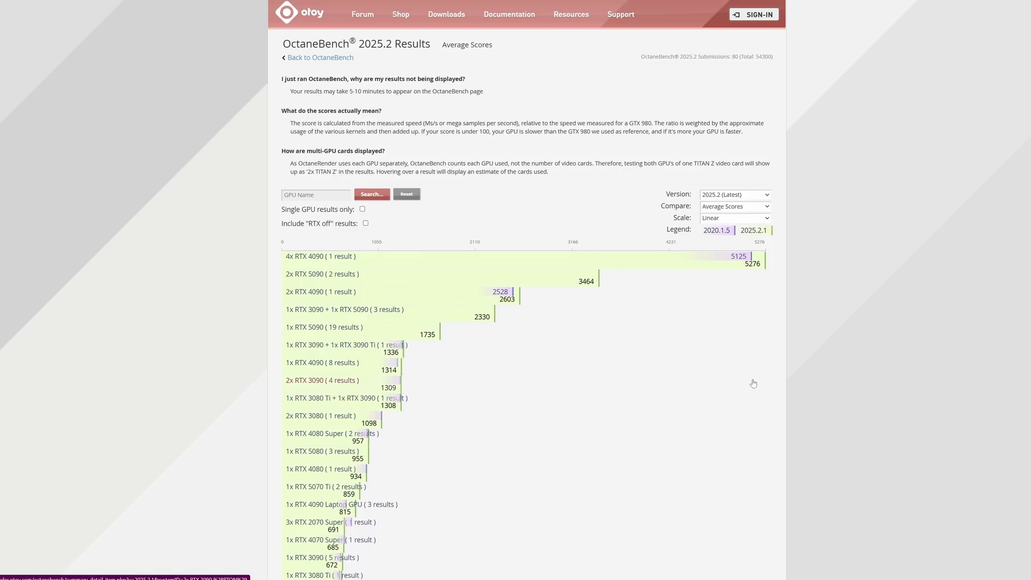
pyautogui.moveTo(323, 205)
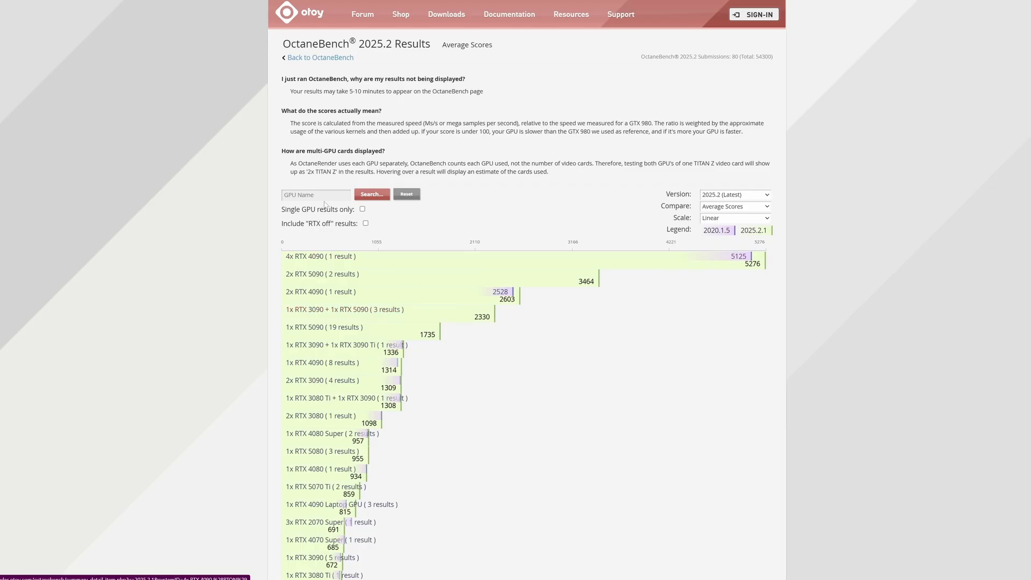